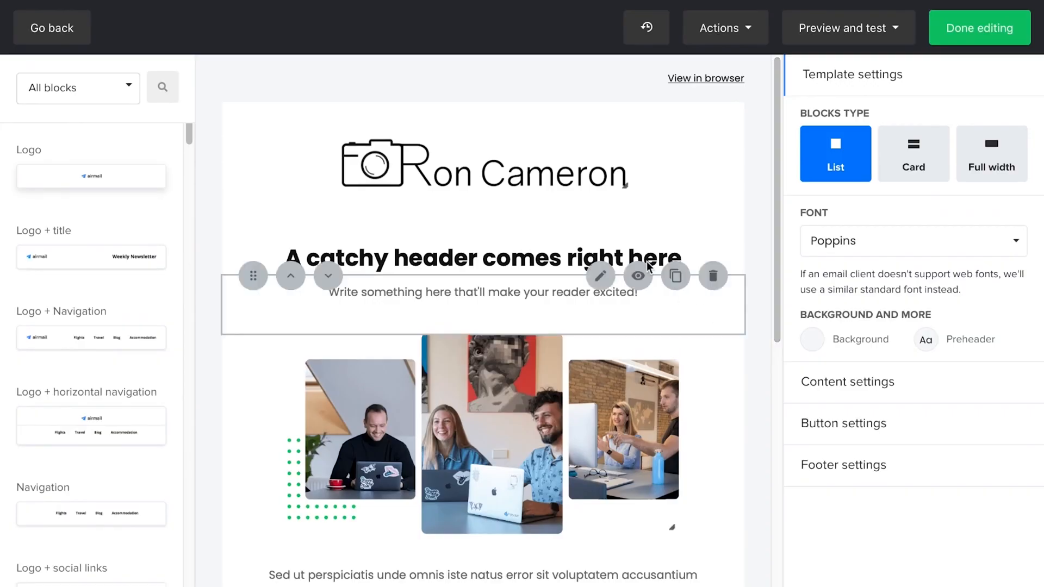
# Step: Open the 'A catchy header comes right here' heading block to edit its text and link
pyautogui.click(599, 275)
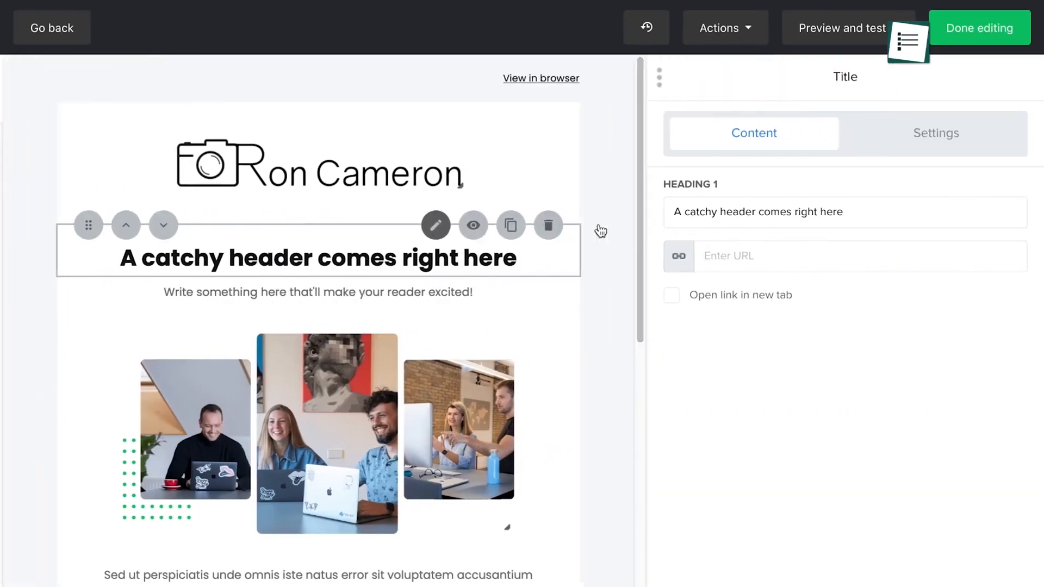